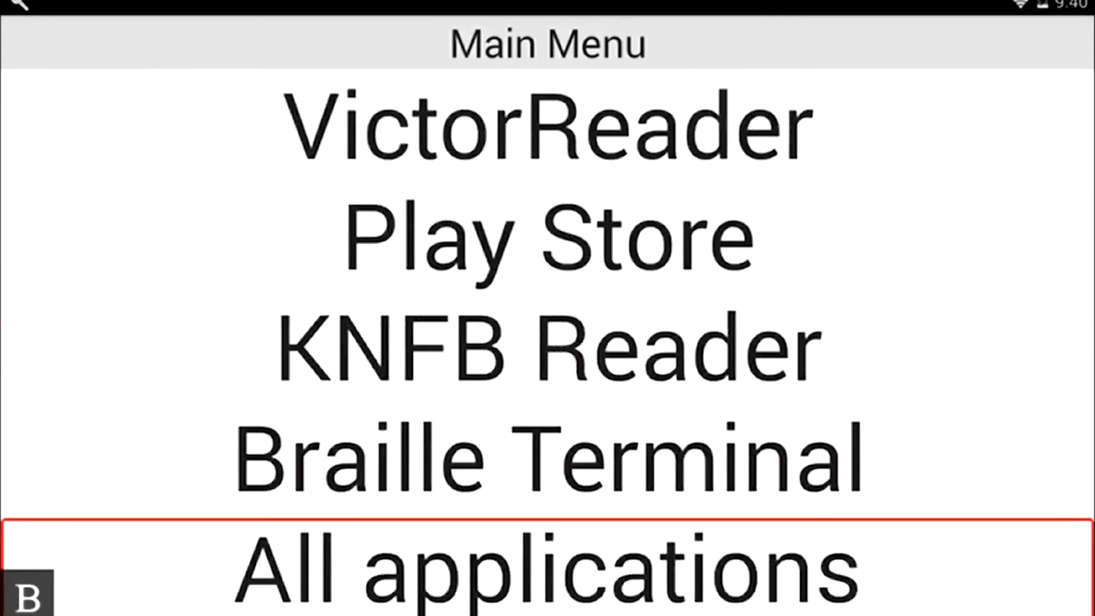
# Step: Show All applications from the Main Menu and move down the list to Calendar and Classroom
pyautogui.click(547, 566)
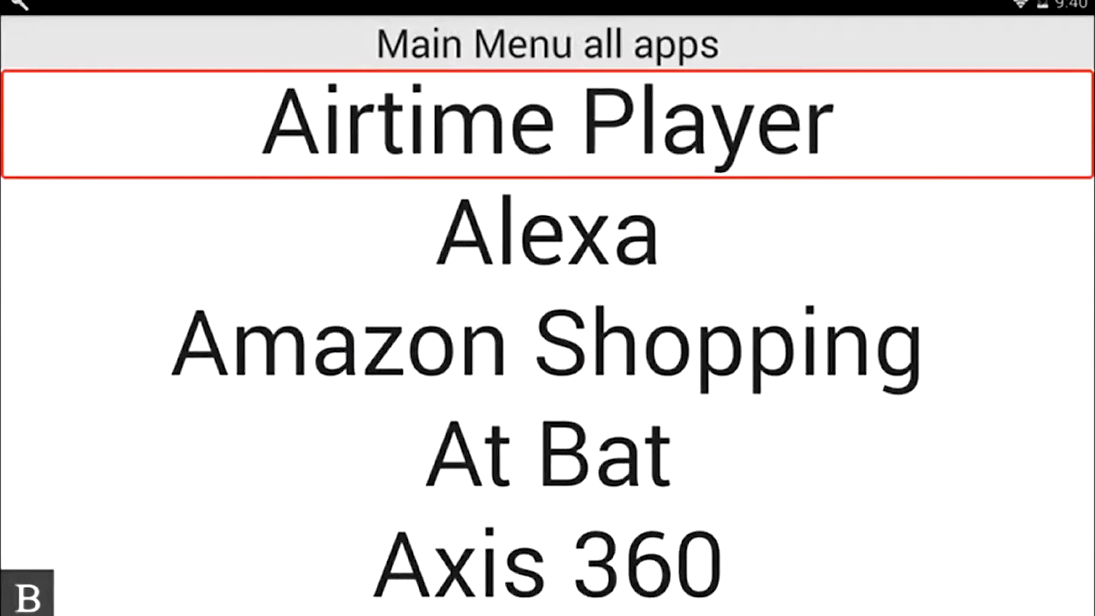
pyautogui.scroll(-3)
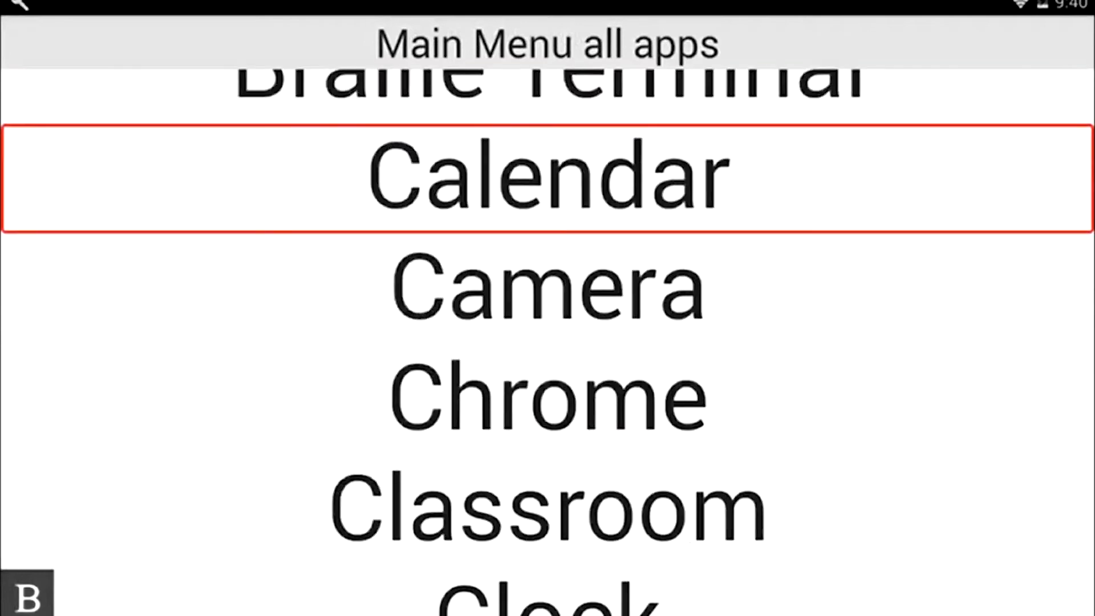
pyautogui.press('Down')
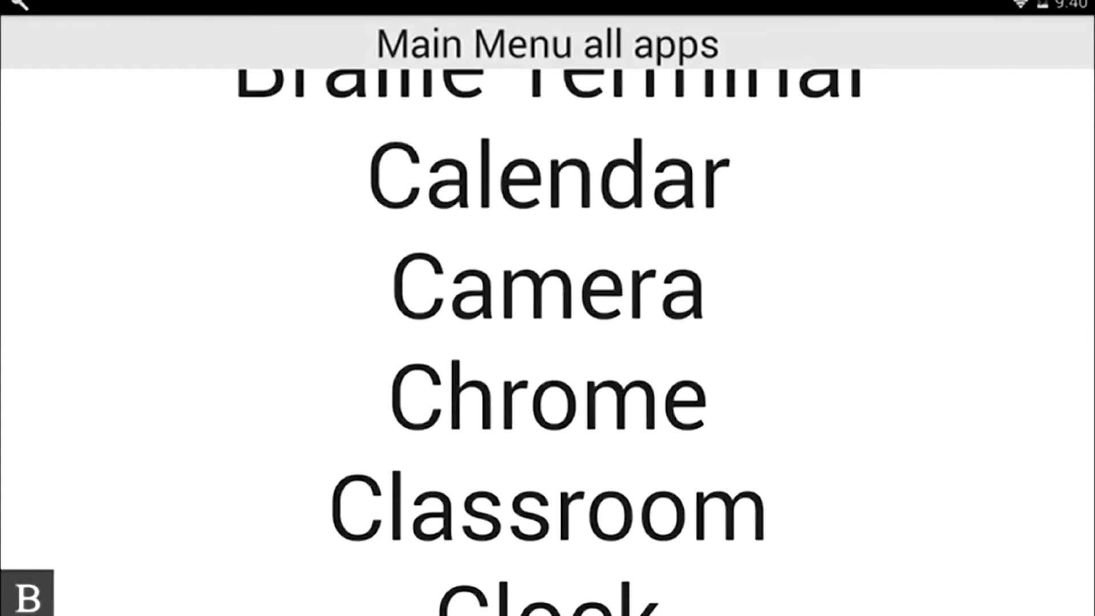
# Step: Launch Classroom and enter the 7th Grade Lit TEST Site class to reach Quote Quiz for Mastery II
pyautogui.click(546, 503)
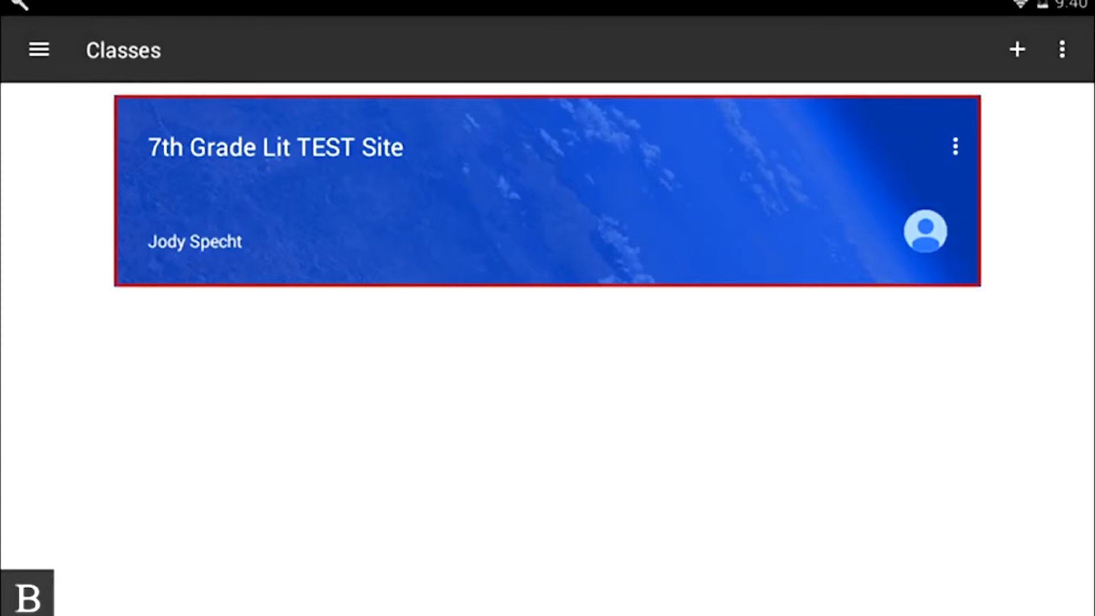
pyautogui.click(546, 192)
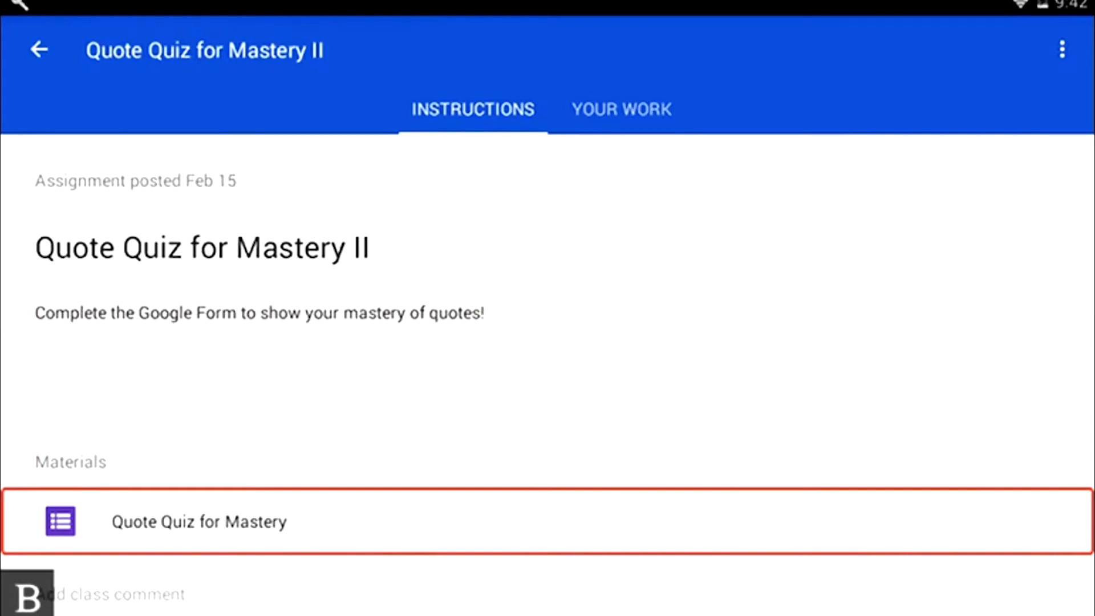
# Step: Open the Quote Quiz for Mastery material so the Google Form loads in KeyWeb, showing it was already submitted
pyautogui.click(199, 521)
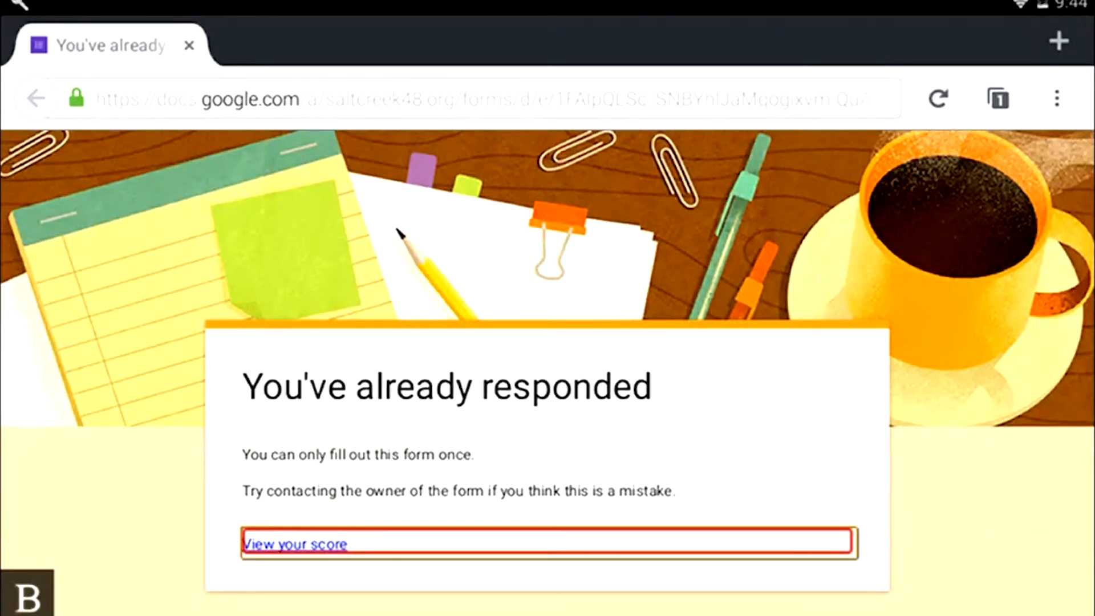
# Step: View the score for the submitted quiz and scroll through the graded responses totalling 9/15 points
pyautogui.click(296, 545)
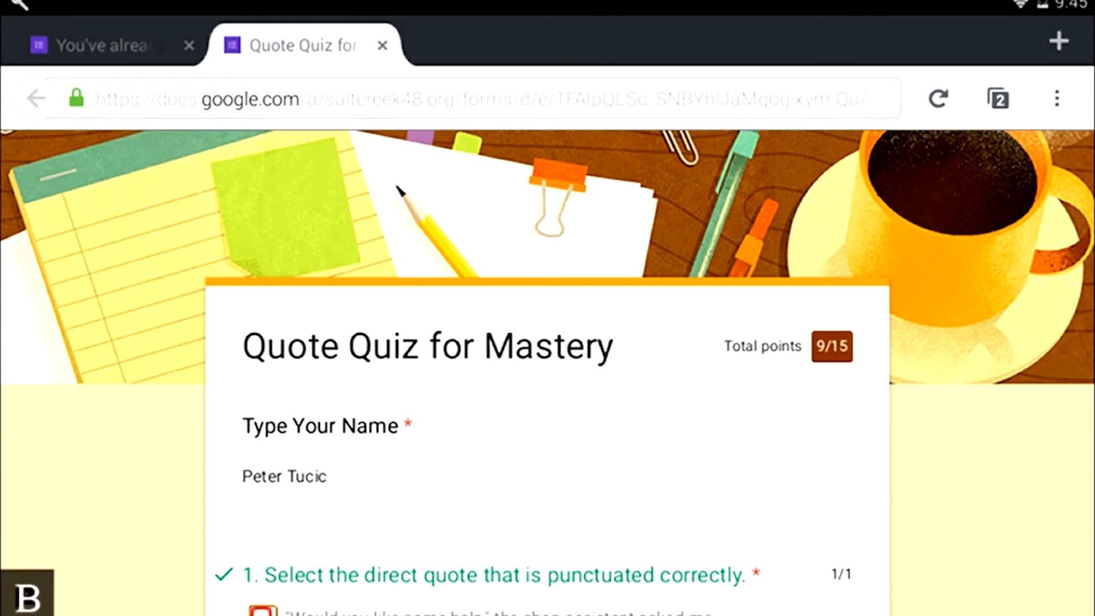
pyautogui.scroll(-3)
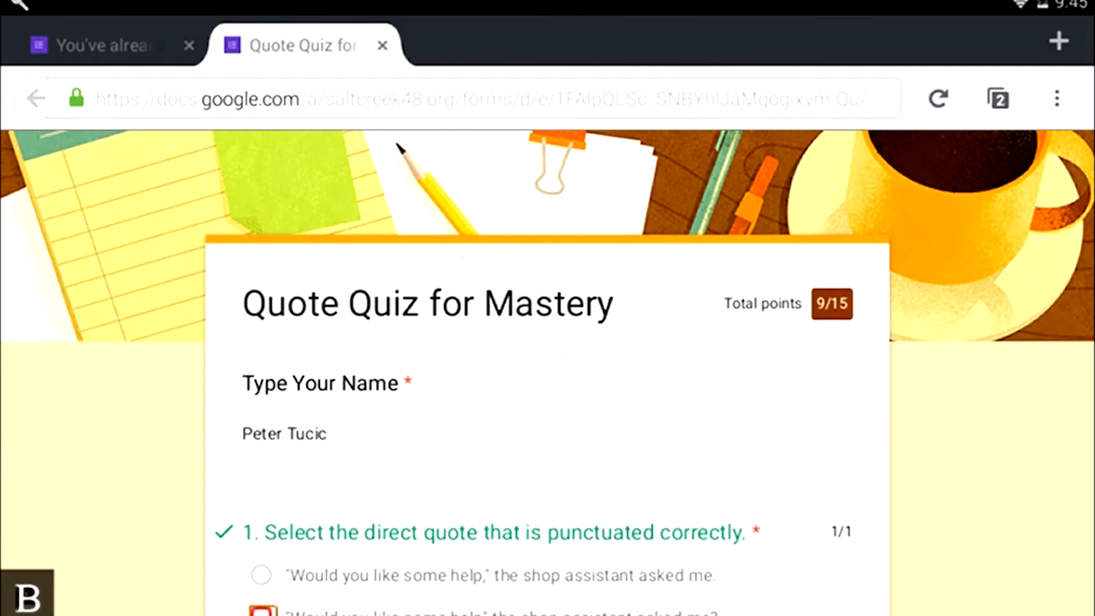